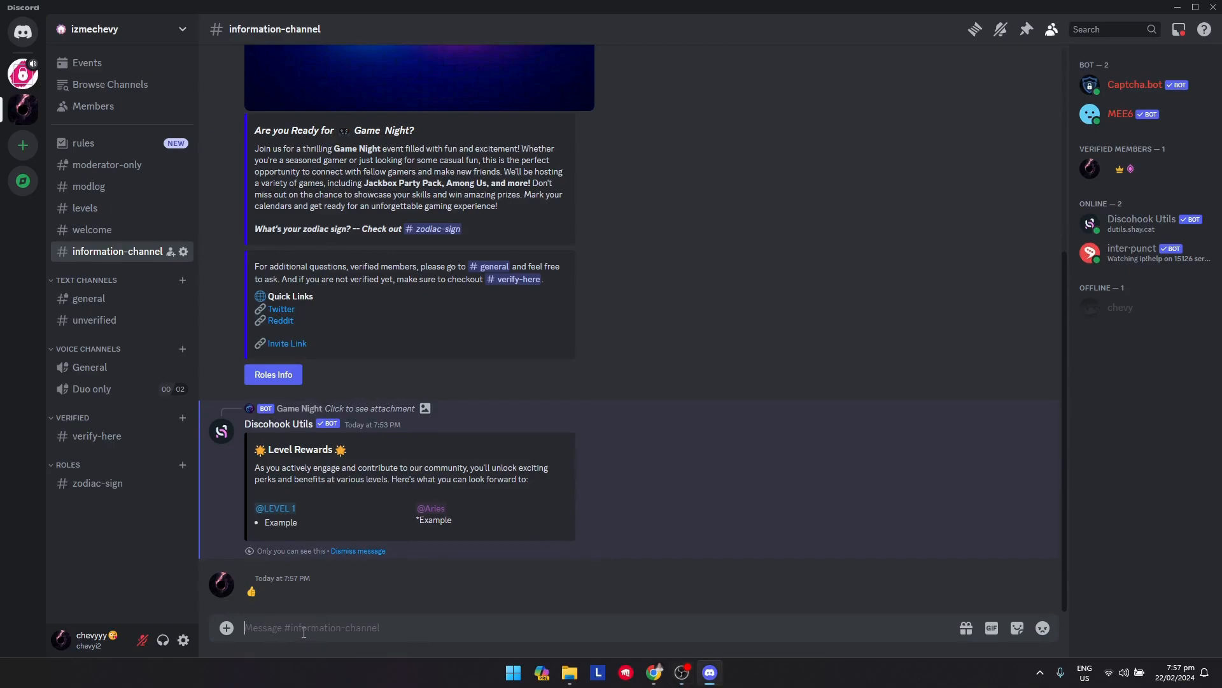
mouse_move(396, 652)
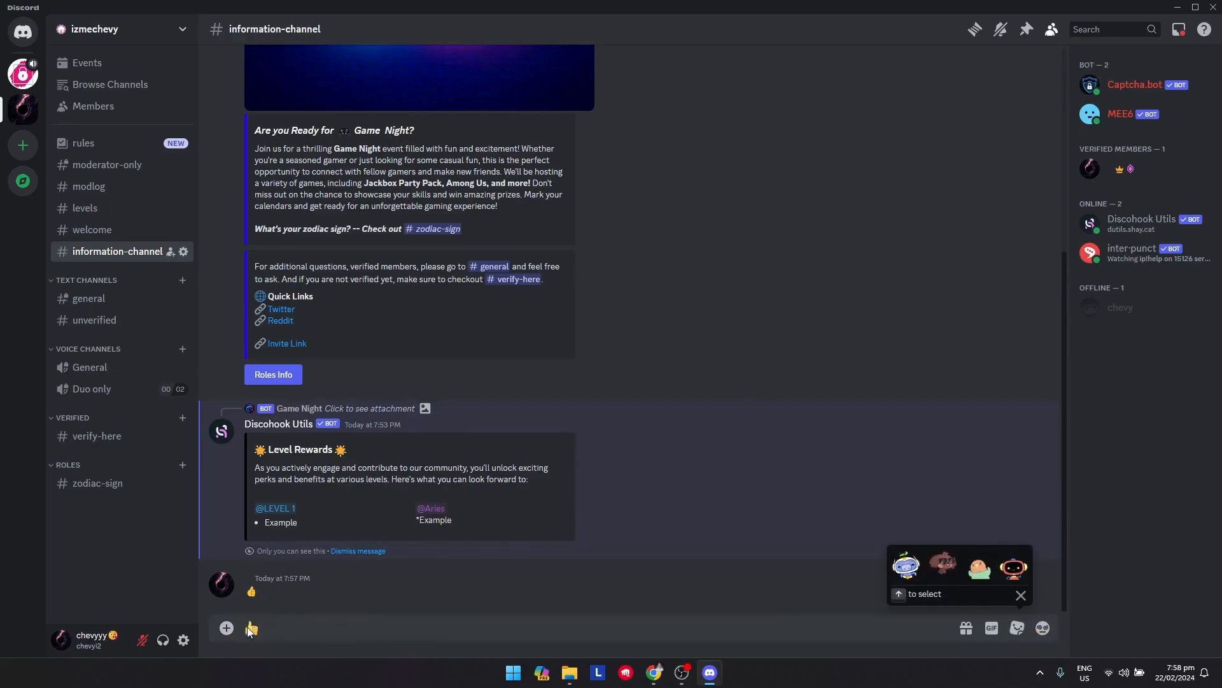
Send a :thumbsup: emoji as a new message in the information-channel
text(thumbsup:)
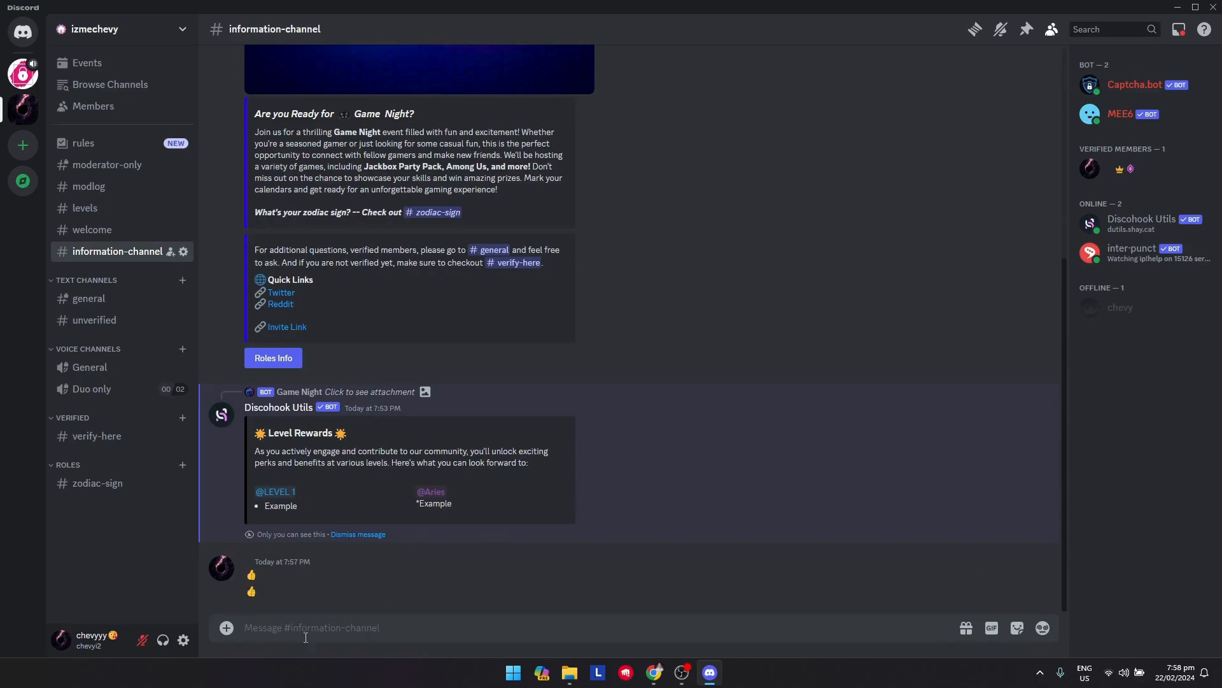
Add a new, empty Embed 1 section to the webhook message in Discohook
click(680, 672)
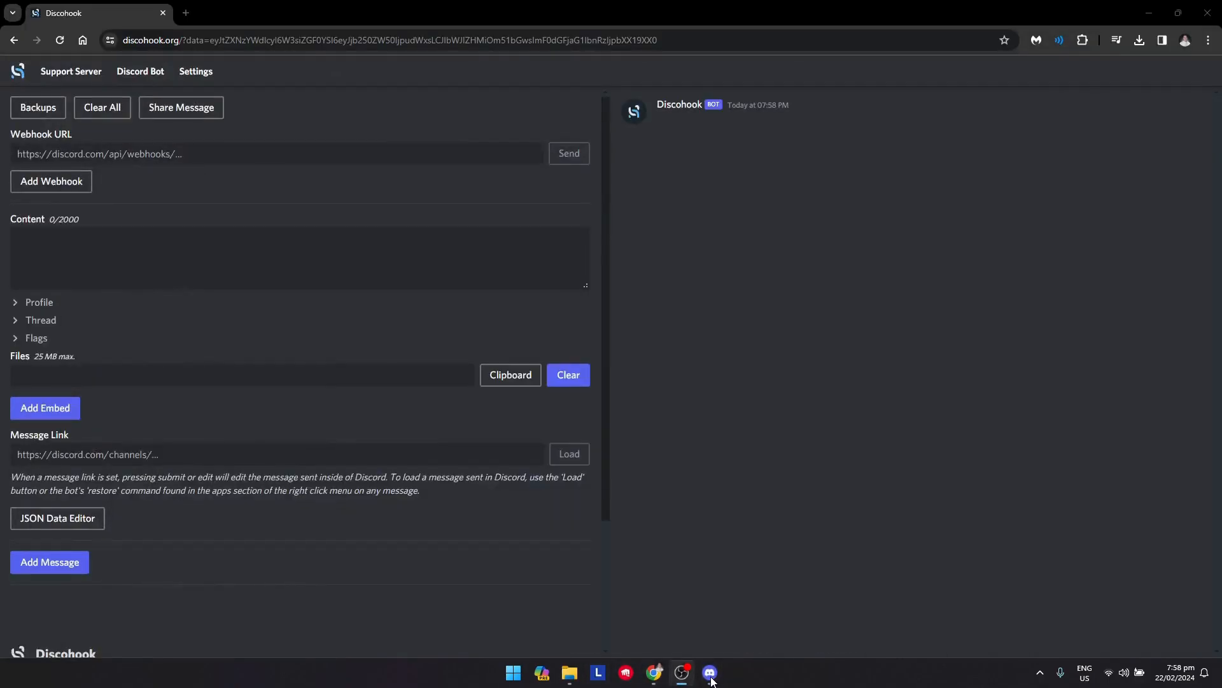
click(299, 257)
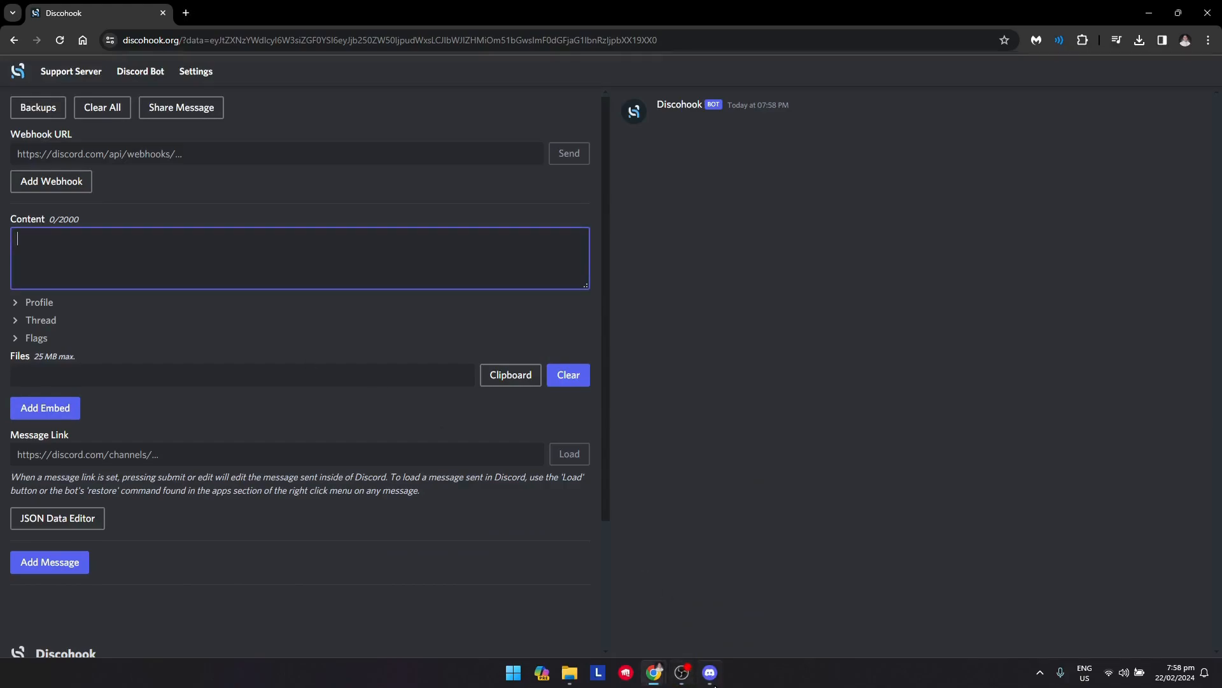
click(708, 673)
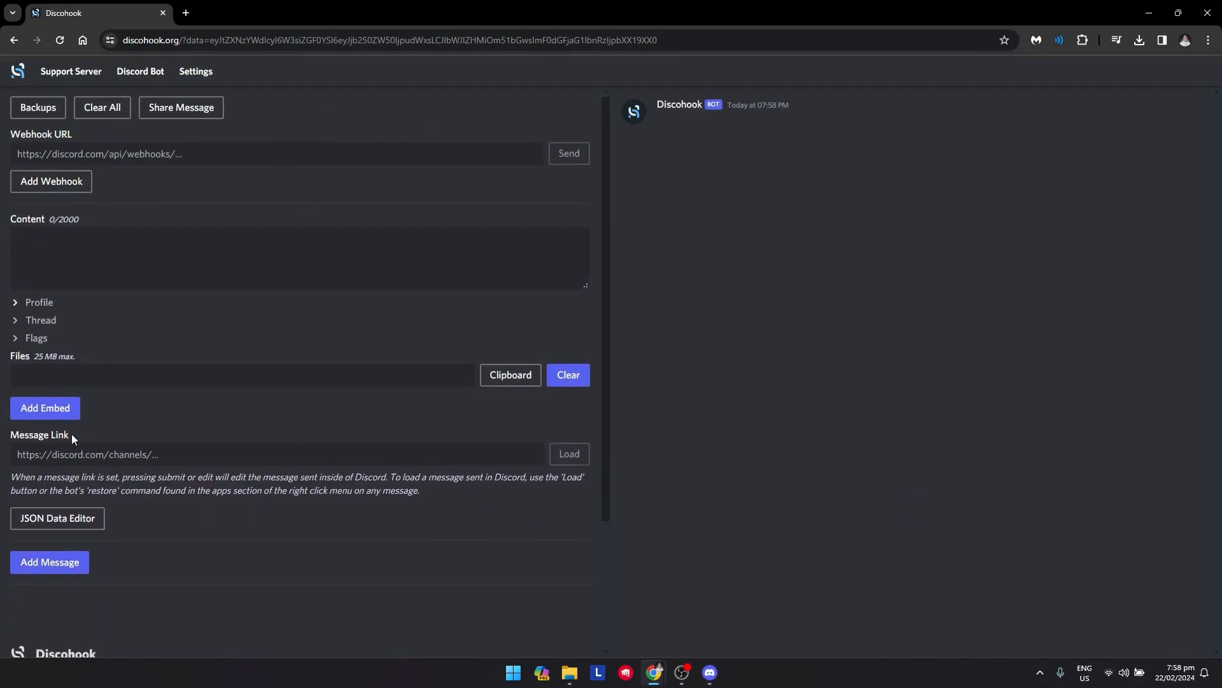
click(44, 407)
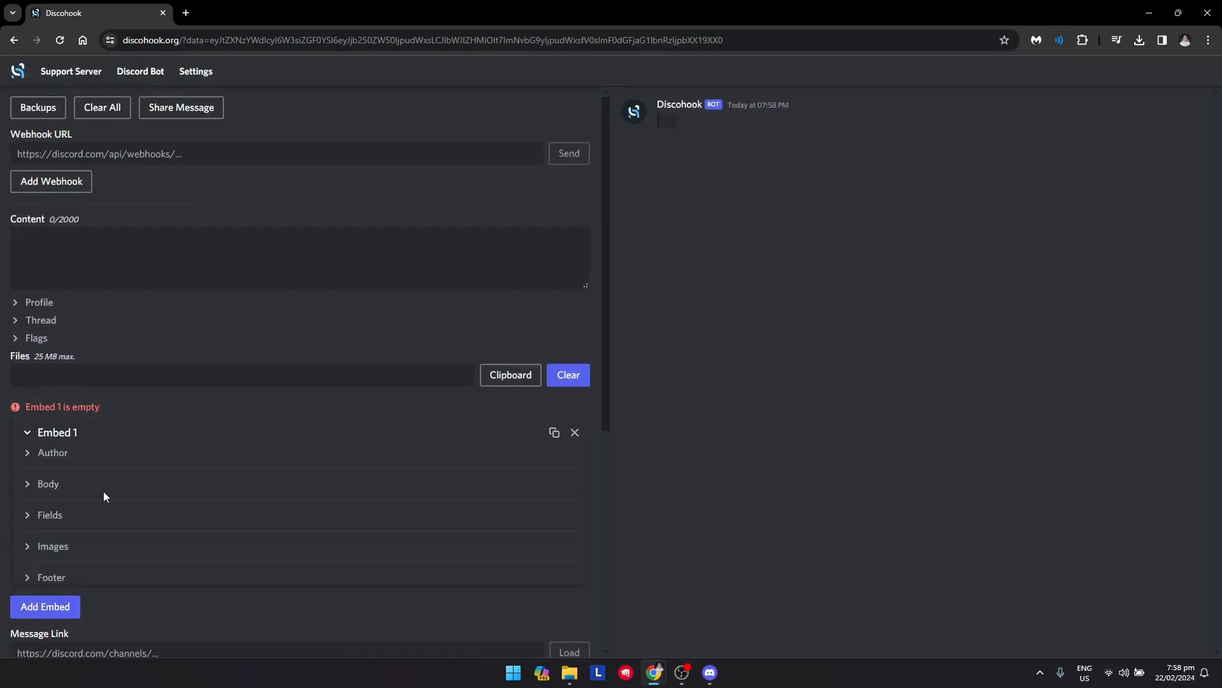
Set the Embed 1 title to a backslash-escaped thumbs-up emoji, then return to Discord
click(47, 484)
text(\👍)
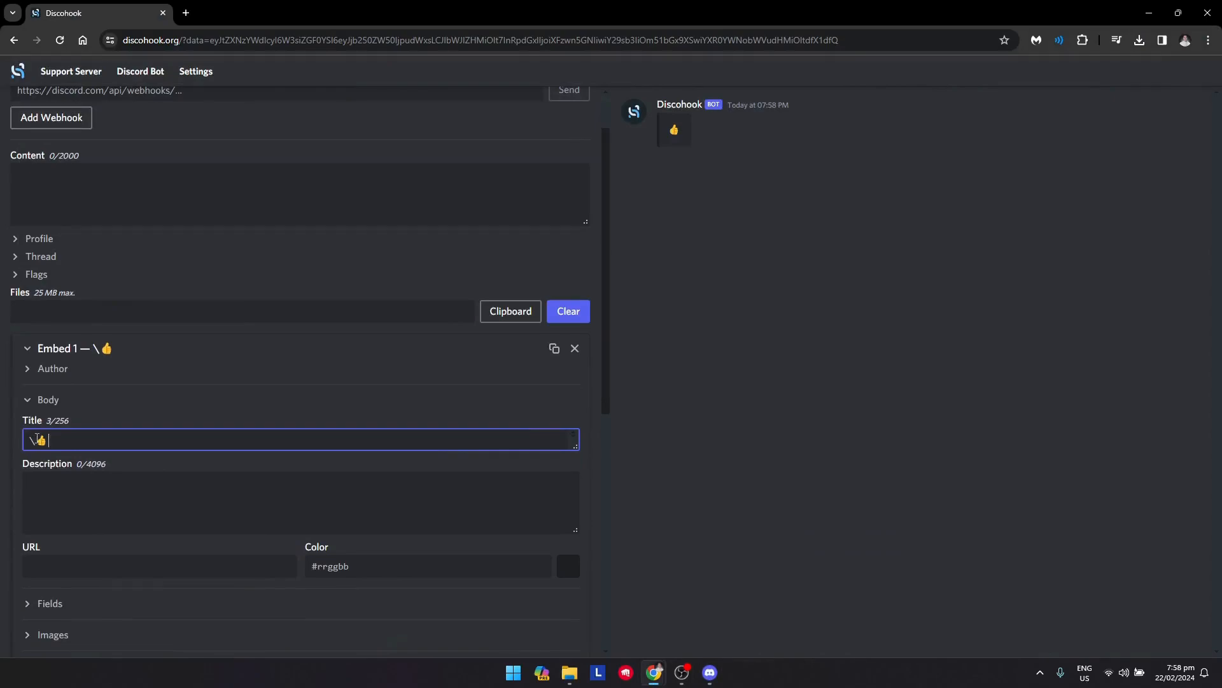
key(Backspace)
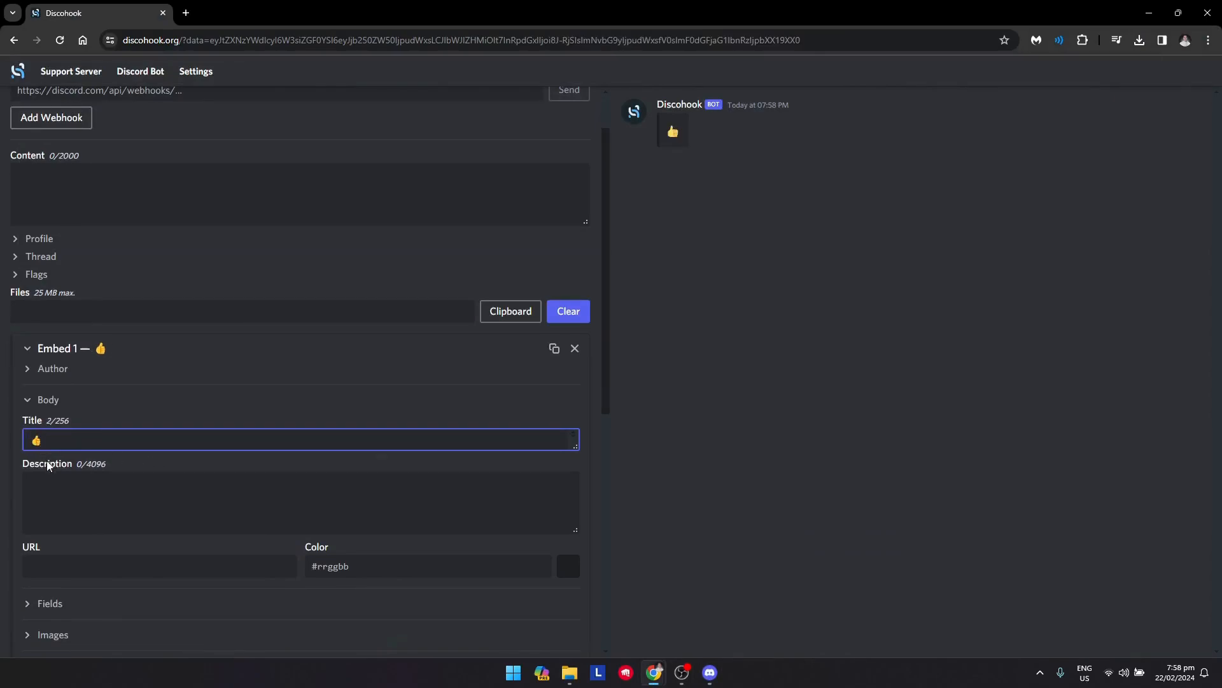
text(\)
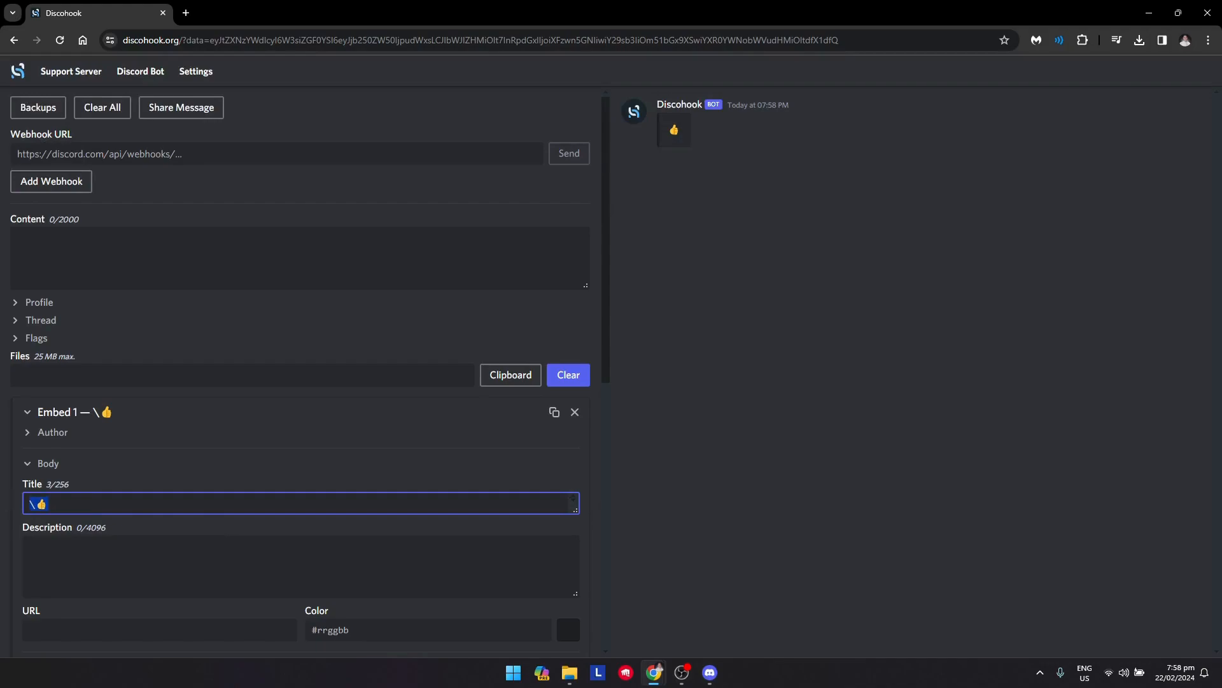
click(707, 672)
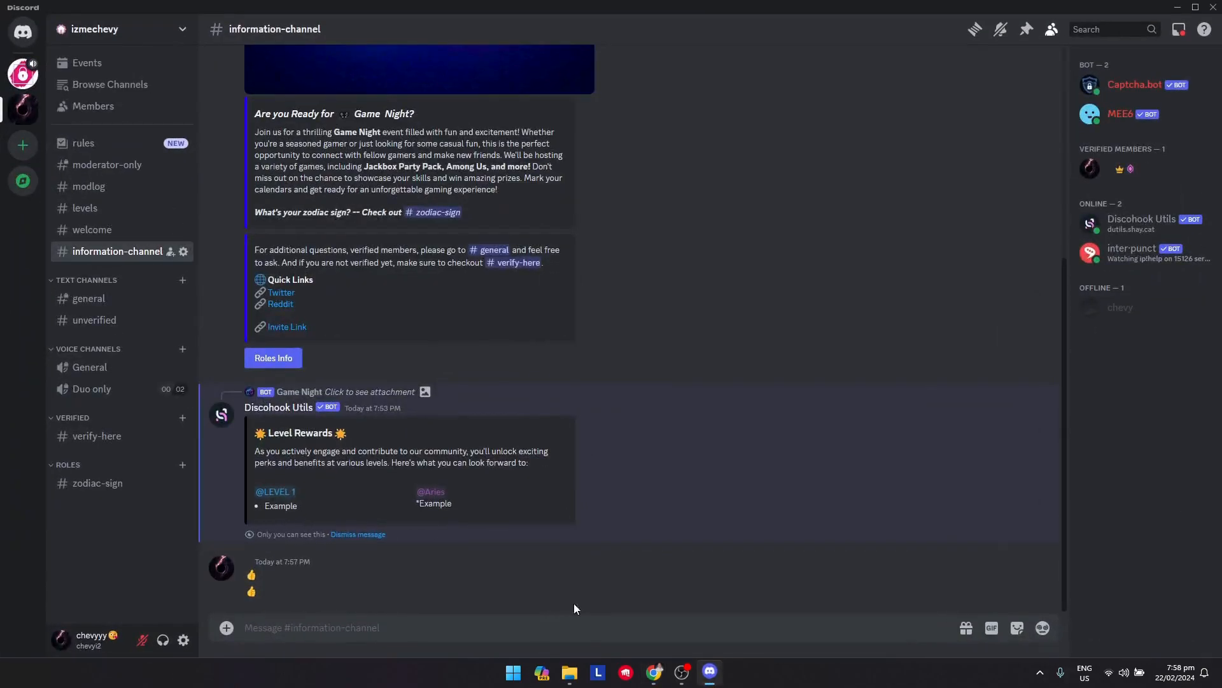
Leave the Discord chat and return to the Discohook embed editor
right_click(251, 582)
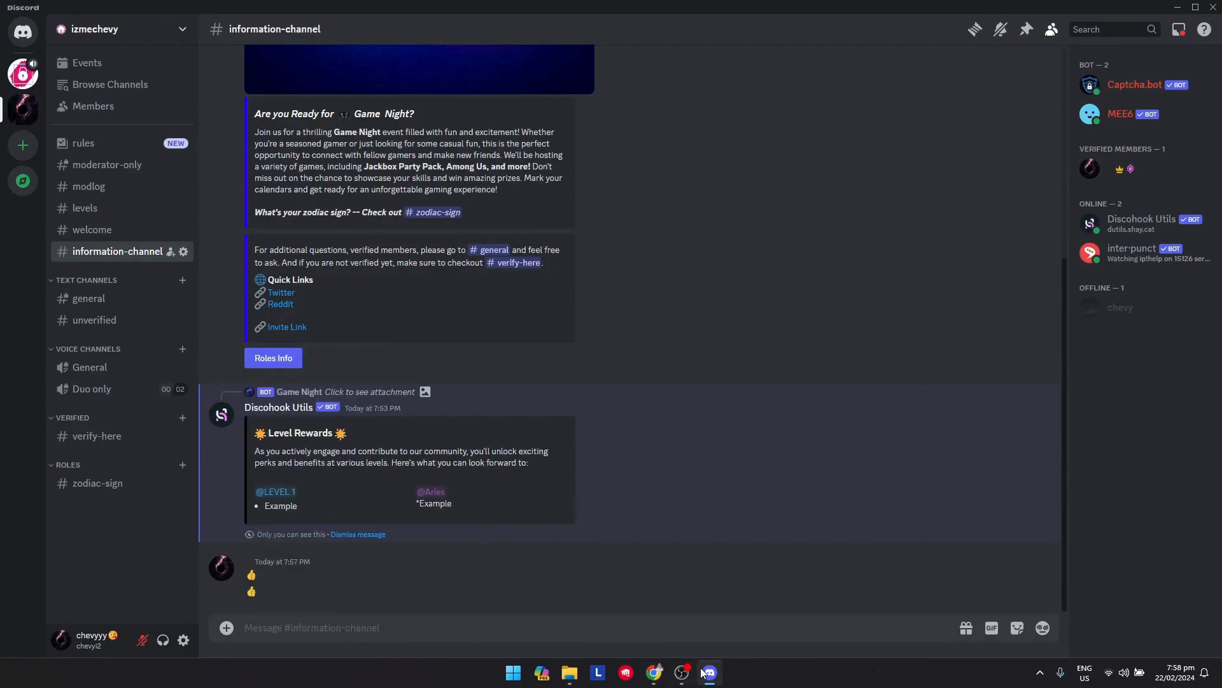
click(653, 673)
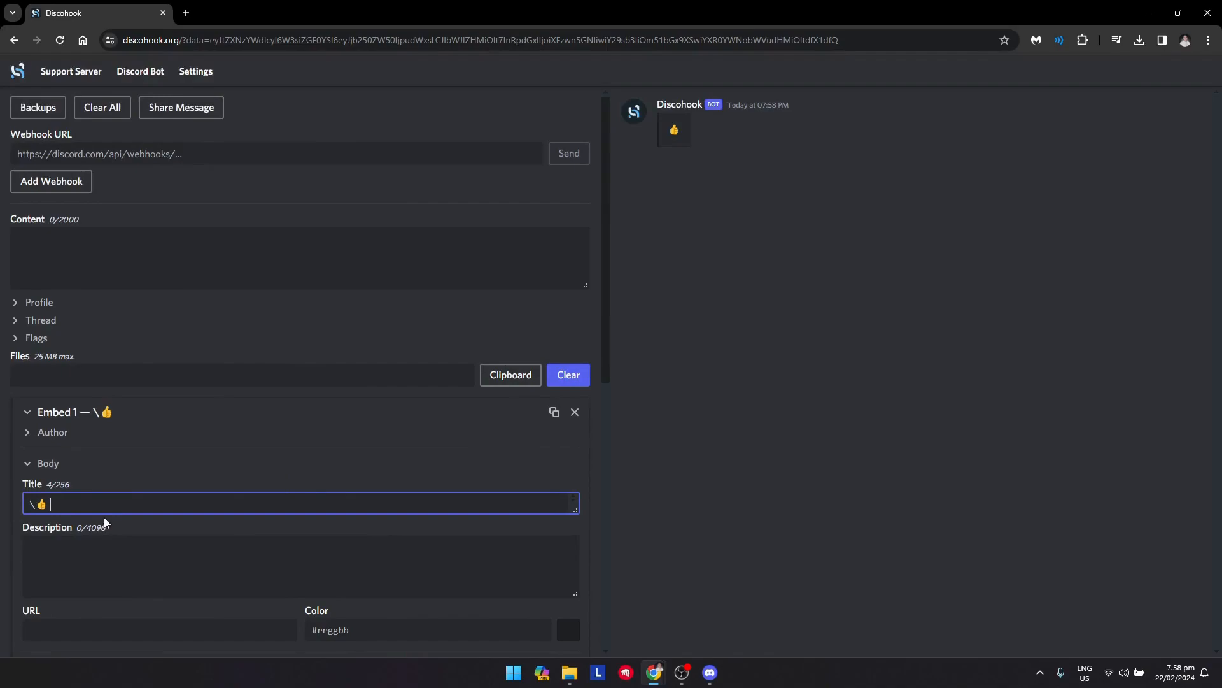
Put the escaped thumbs-up emoji into the Embed 1 description, then go back to Discord
text(👍)
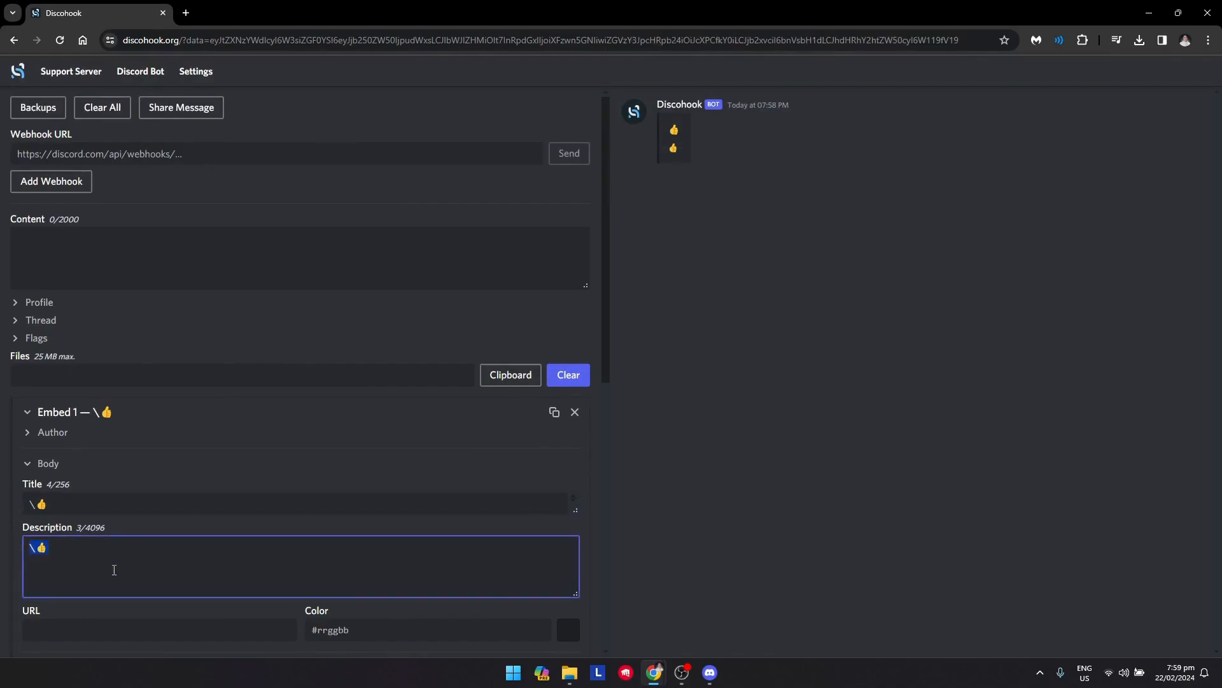
click(708, 672)
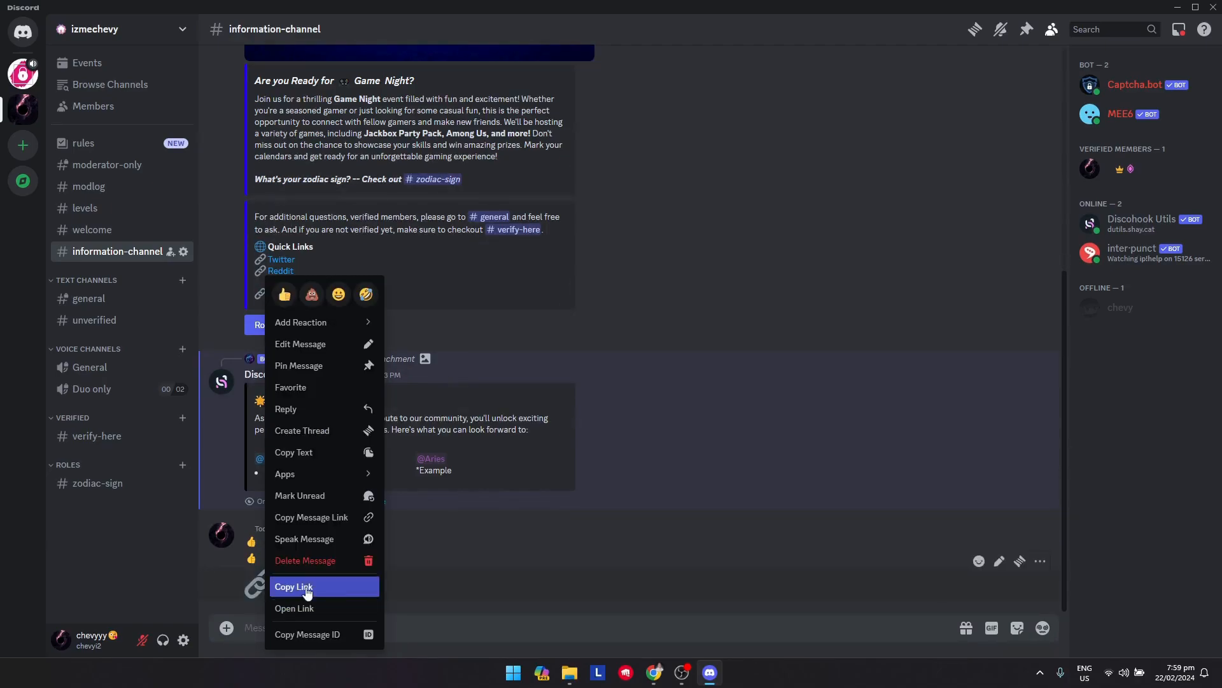
Copy the link emoji from the latest posted Discord message
click(294, 586)
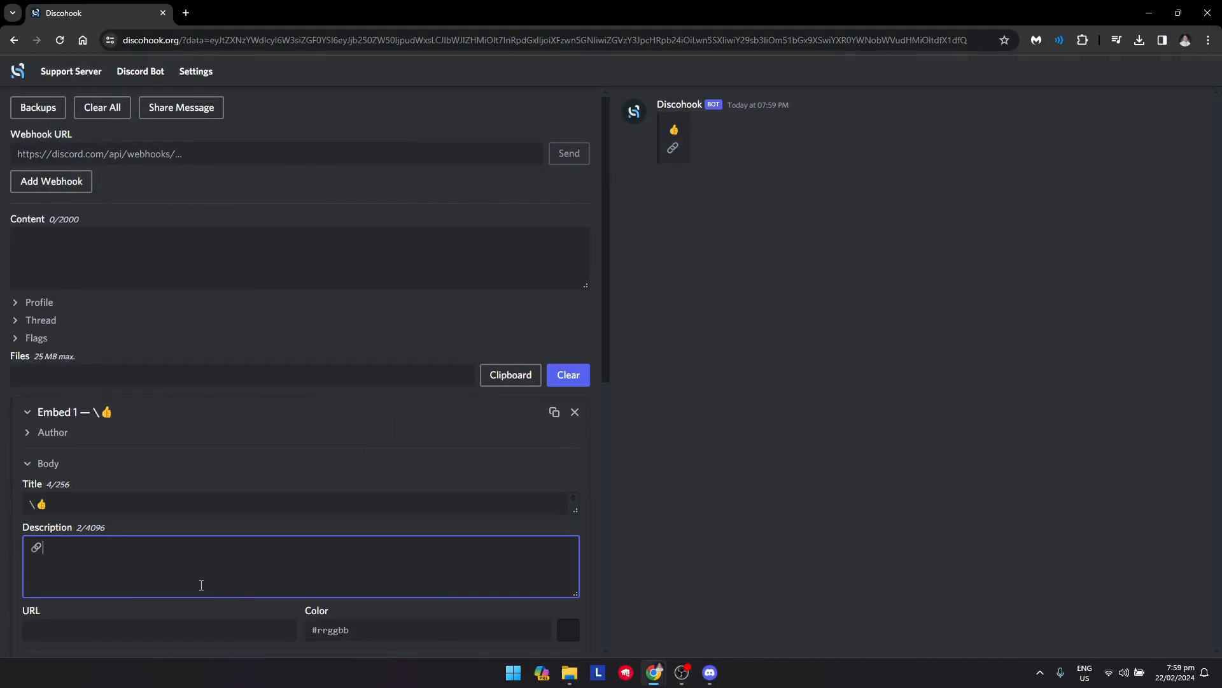
text([Yo])
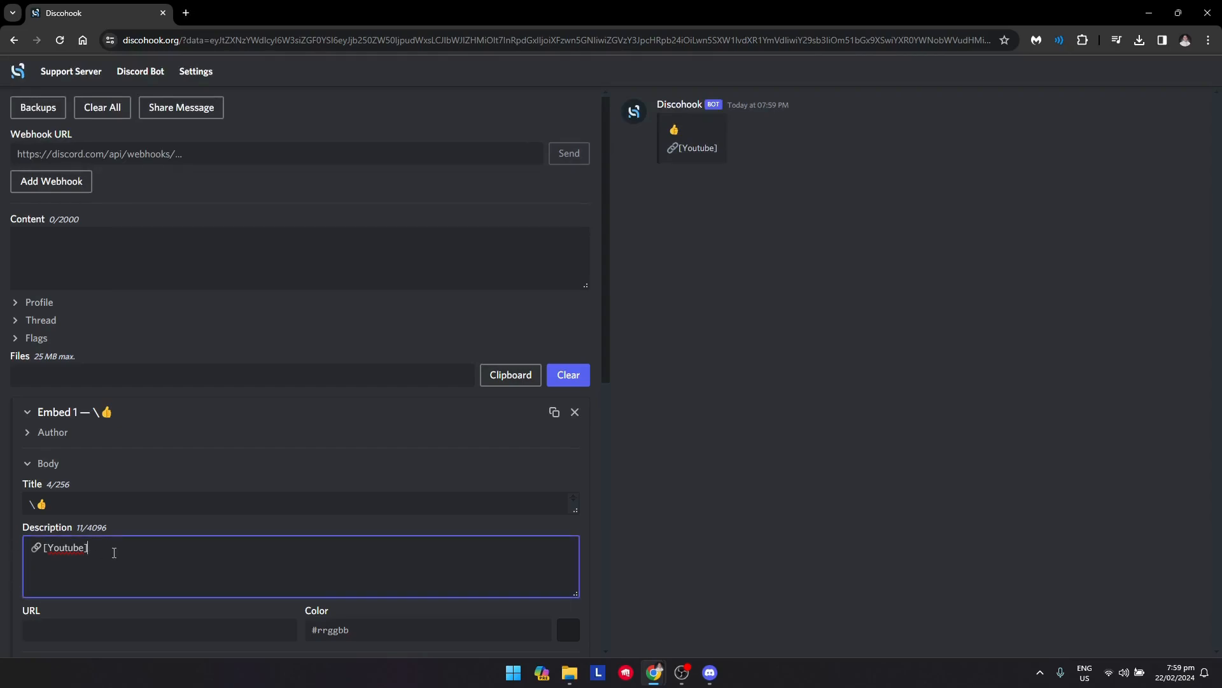
text(()
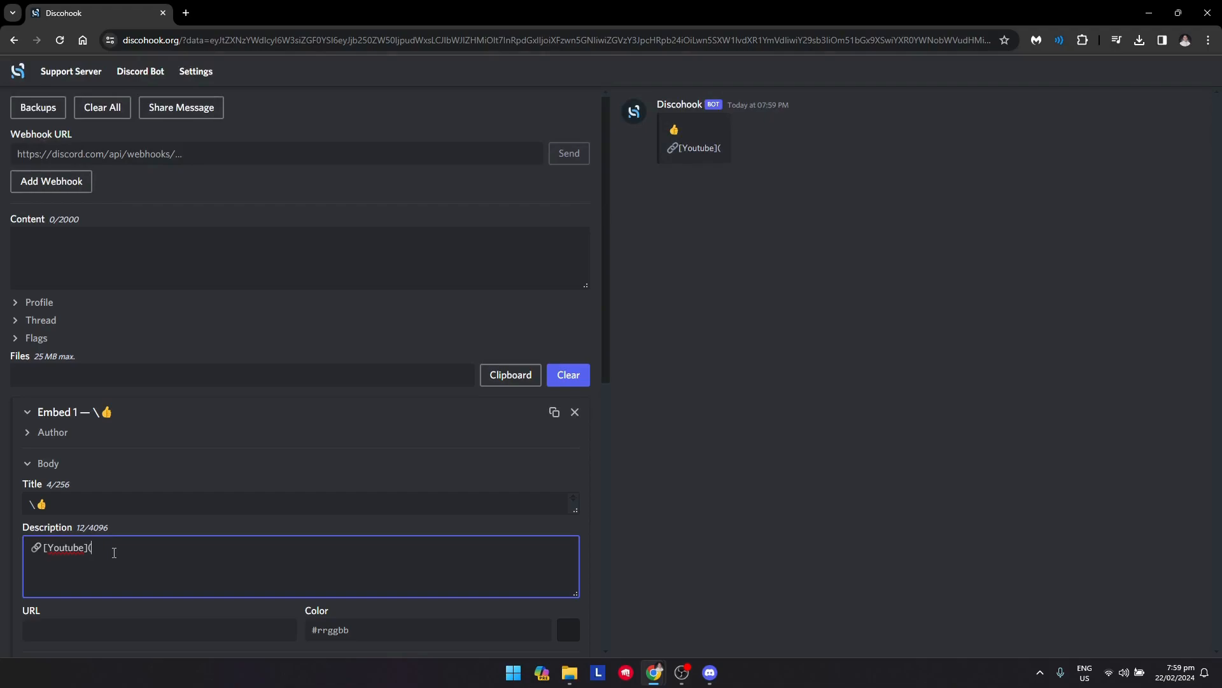
text())
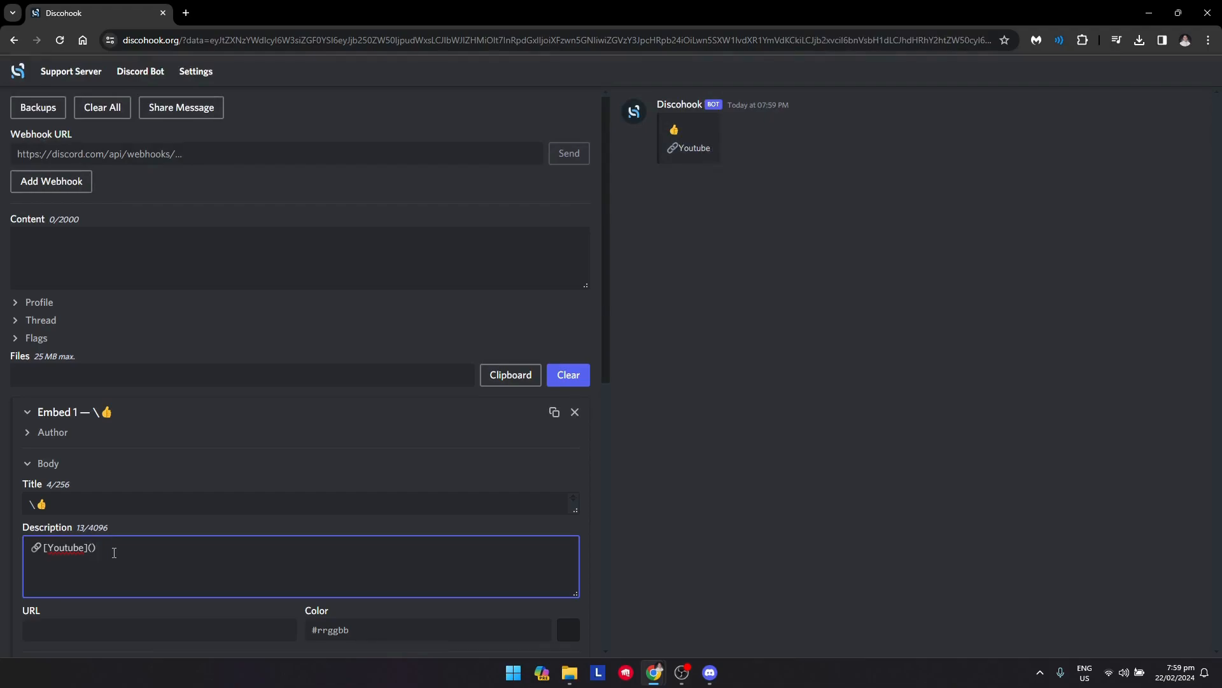
text(https://www.youtube.com/)
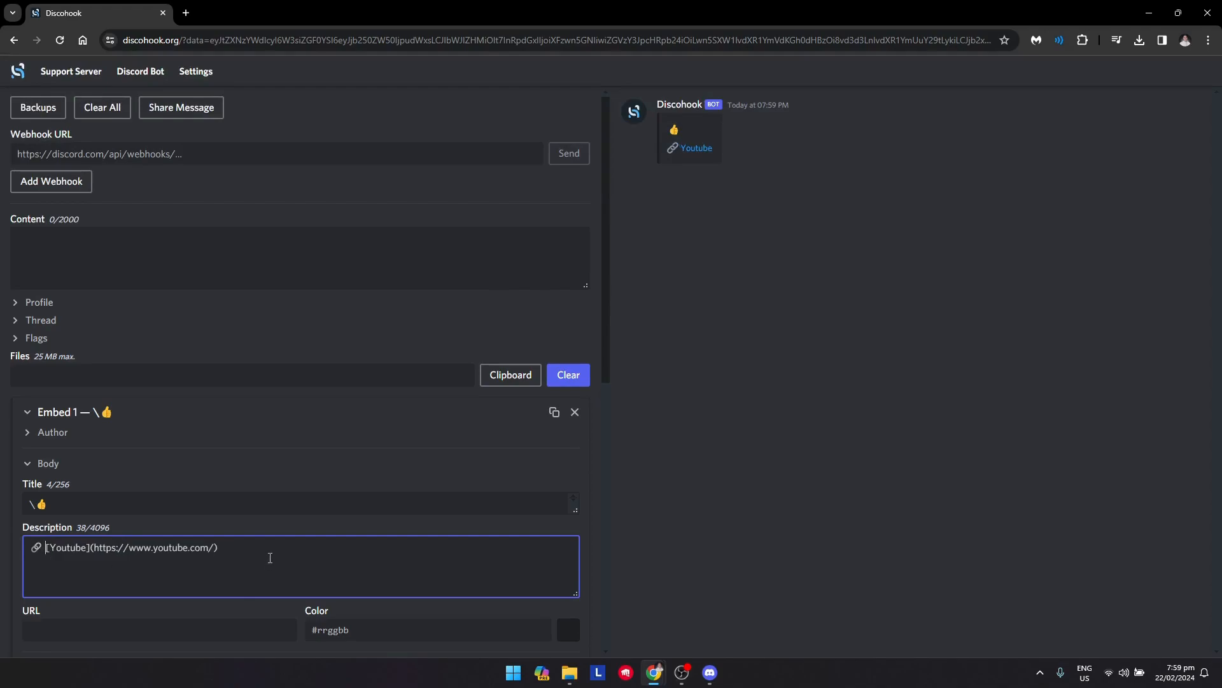
mouse_move(695, 148)
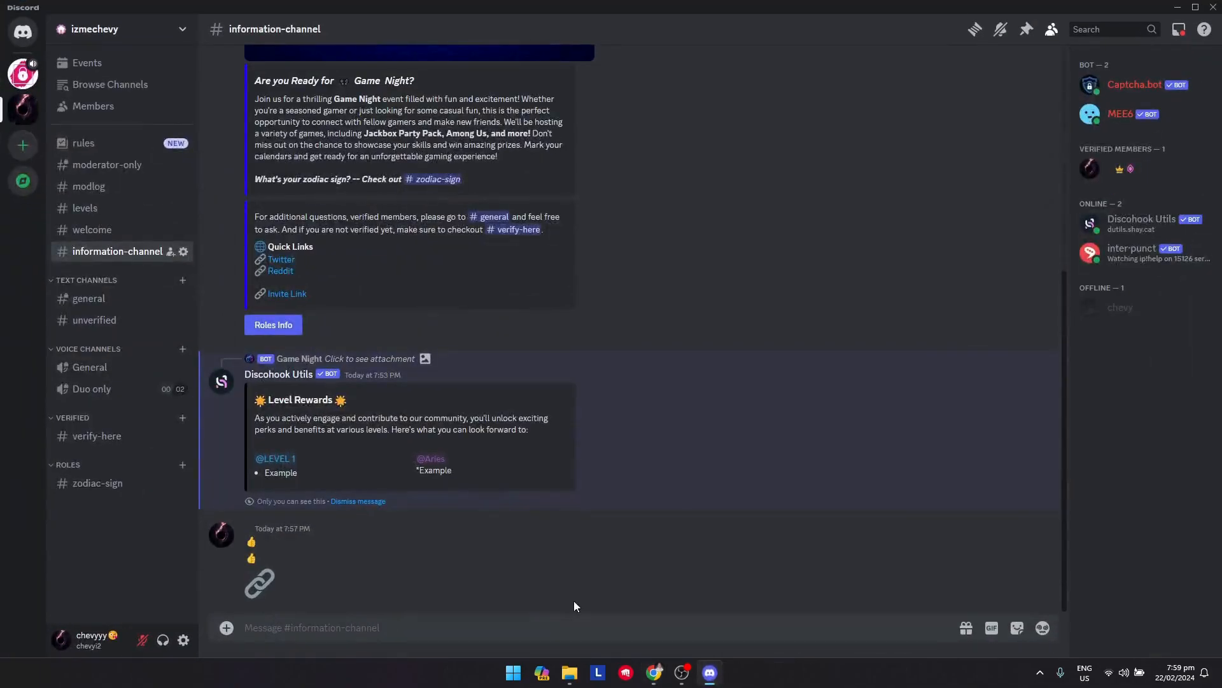
mouse_move(250, 290)
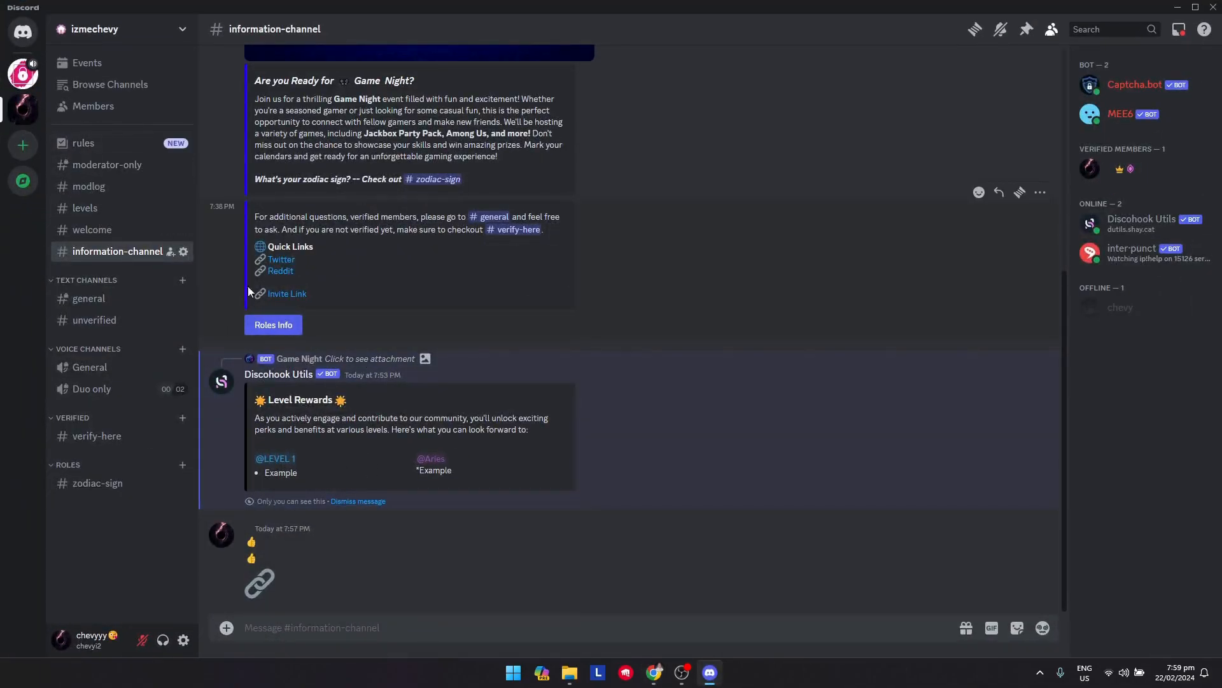
mouse_move(708, 673)
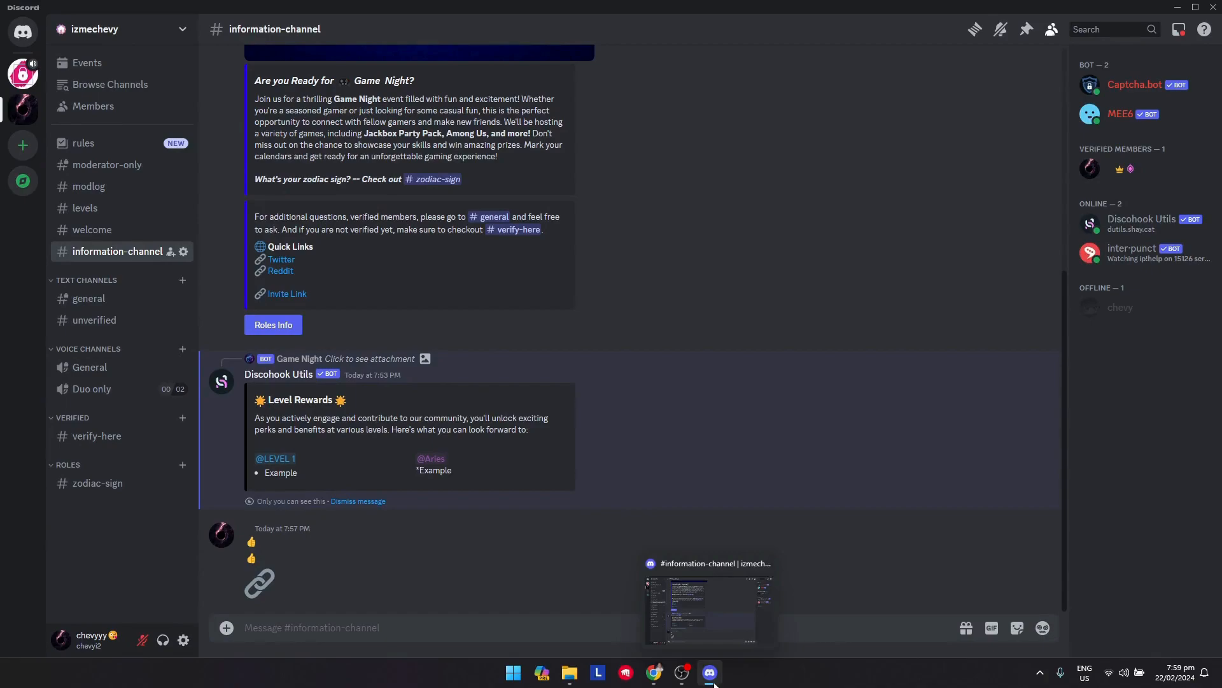